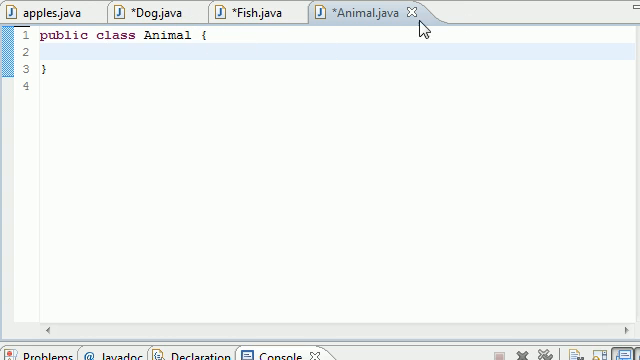
pyautogui.moveTo(292, 128)
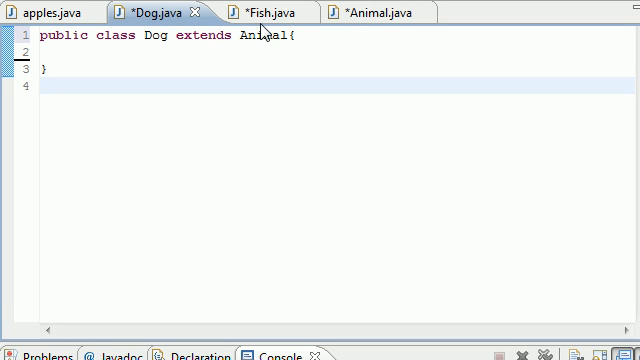
# Step: Review the Fish, Animal and Dog classes that extend Animal, ending back on Fish.java
pyautogui.click(252, 12)
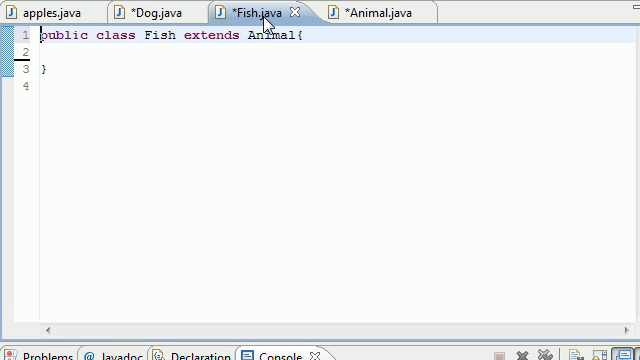
pyautogui.moveTo(378, 12)
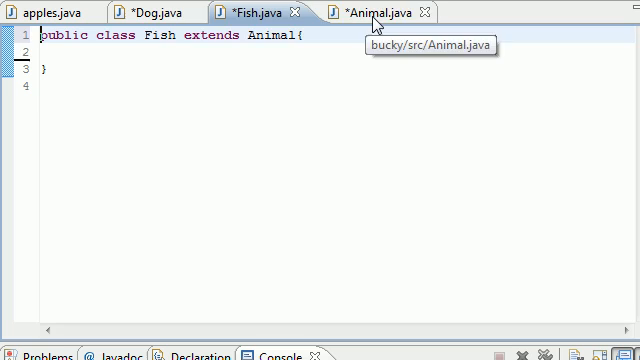
pyautogui.click(380, 12)
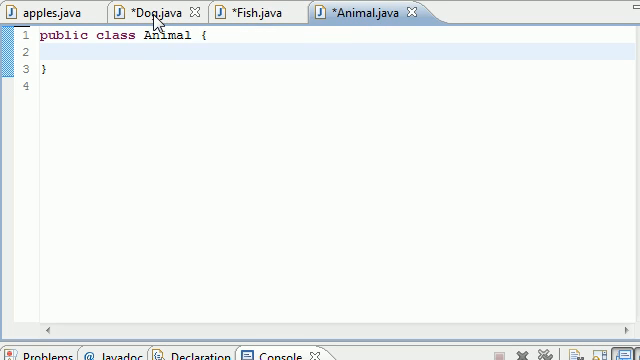
pyautogui.click(250, 12)
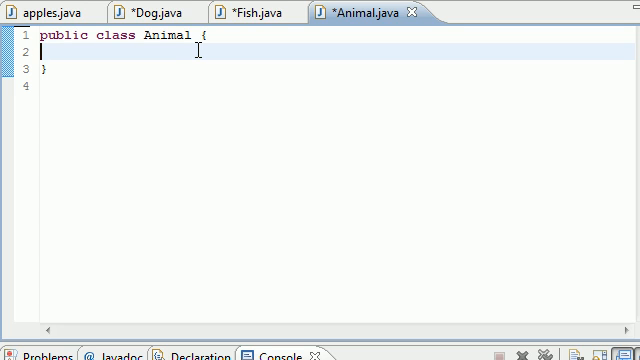
pyautogui.moveTo(176, 32)
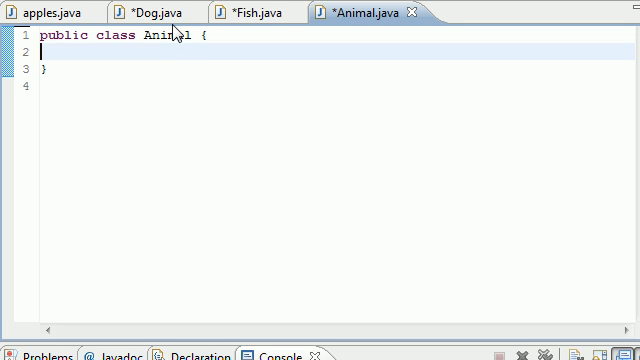
pyautogui.click(150, 12)
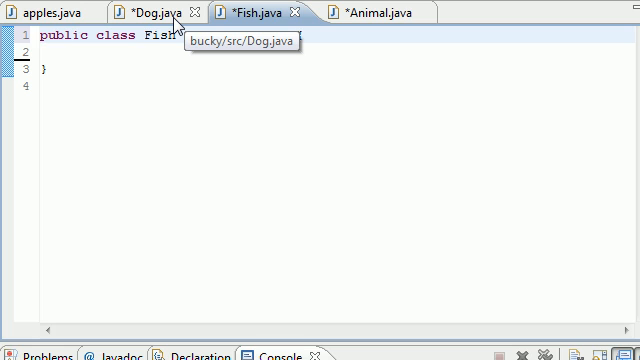
pyautogui.write('extends Animal{')
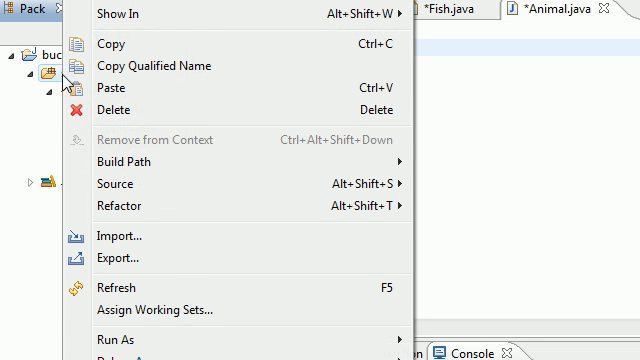
pyautogui.moveTo(120, 12)
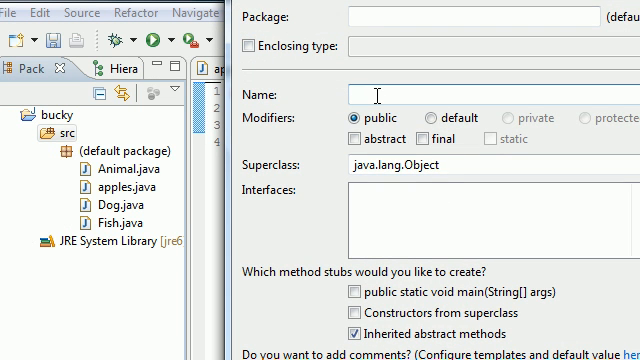
# Step: Name the new class DogList in the New Java Class wizard
pyautogui.write('DogL')
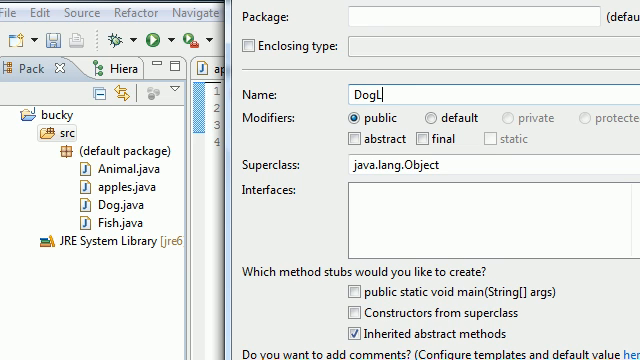
pyautogui.write('ist')
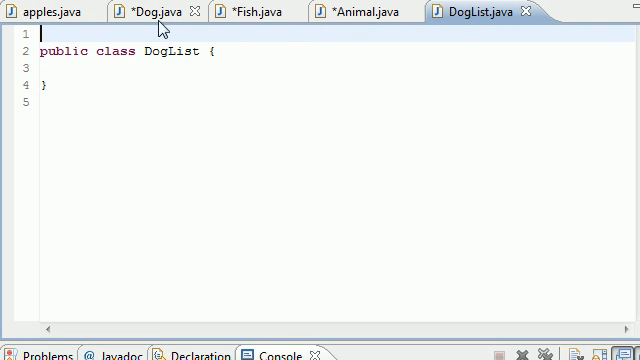
pyautogui.moveTo(476, 14)
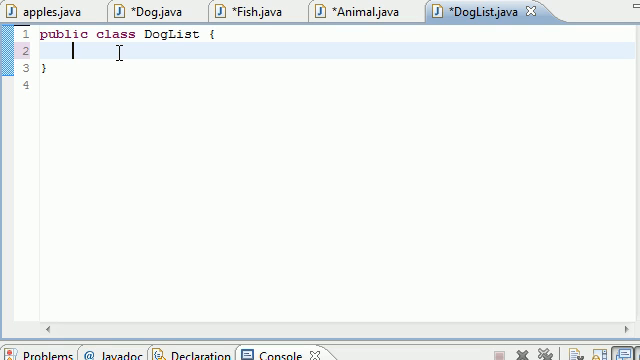
# Step: Declare 'private Dog[] thelist = new Dog[5];' and move to the line below it
pyautogui.write('private')
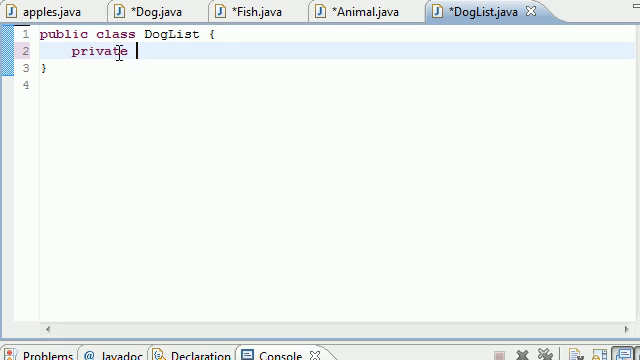
pyautogui.write('Dog')
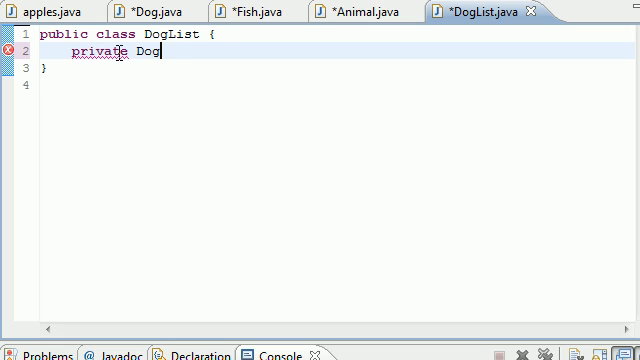
pyautogui.write('[]')
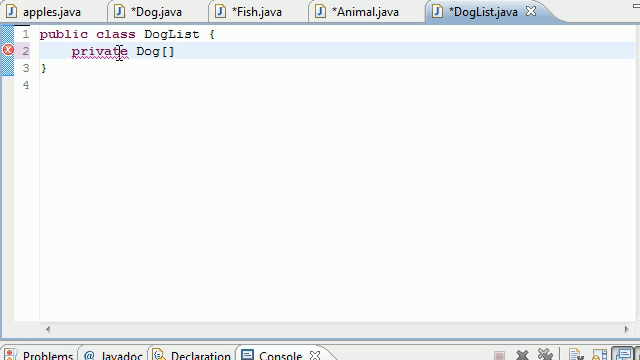
pyautogui.write('th')
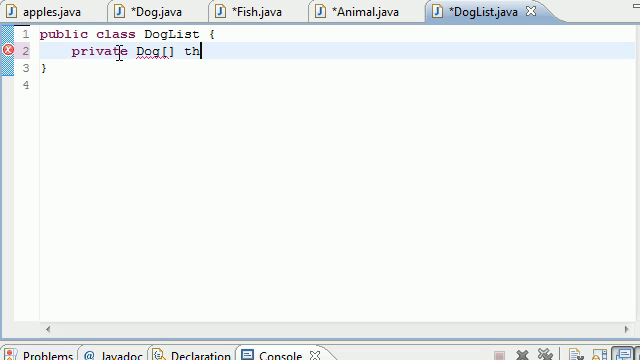
pyautogui.write('elist =')
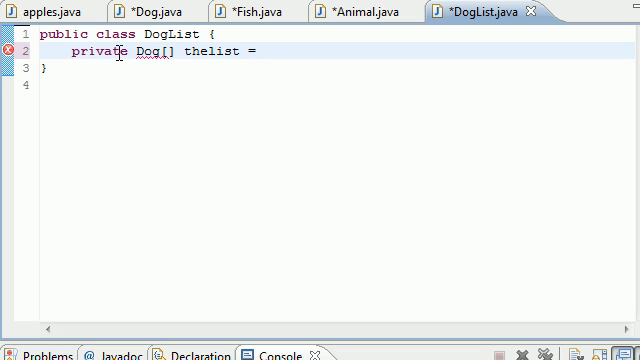
pyautogui.write('new D')
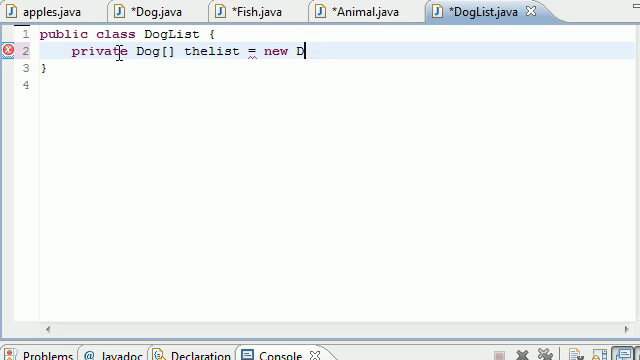
pyautogui.write('og[5]')
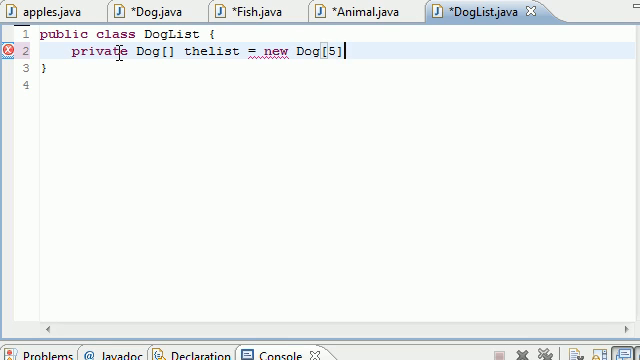
pyautogui.write(';')
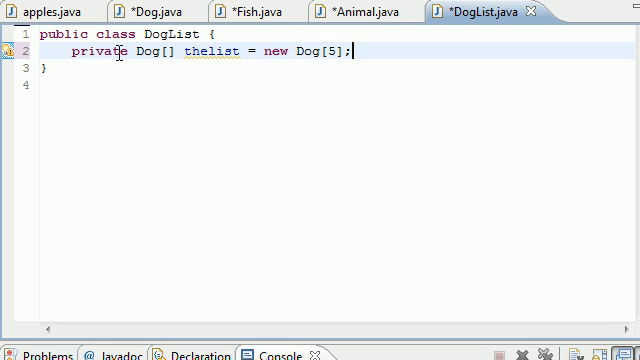
pyautogui.doubleClick(308, 52)
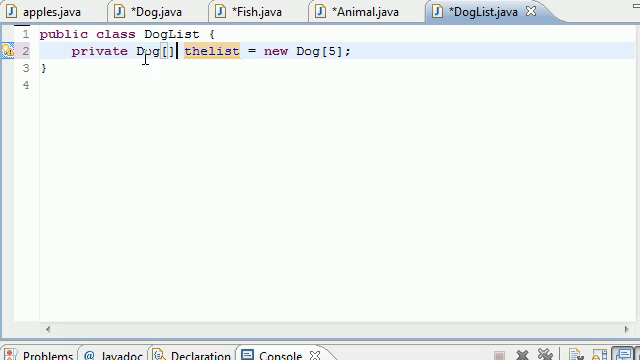
pyautogui.doubleClick(312, 52)
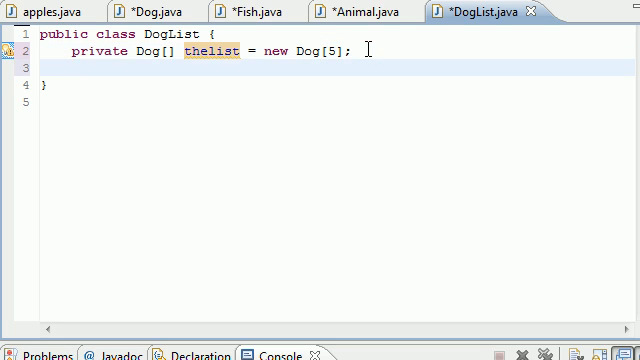
pyautogui.click(206, 52)
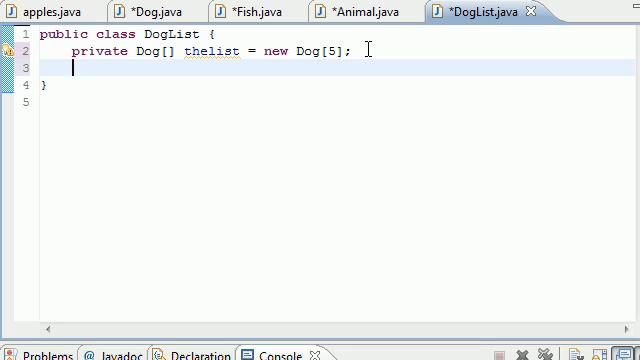
# Step: Declare the counter field 'private int i=0;' below thelist
pyautogui.write('pria')
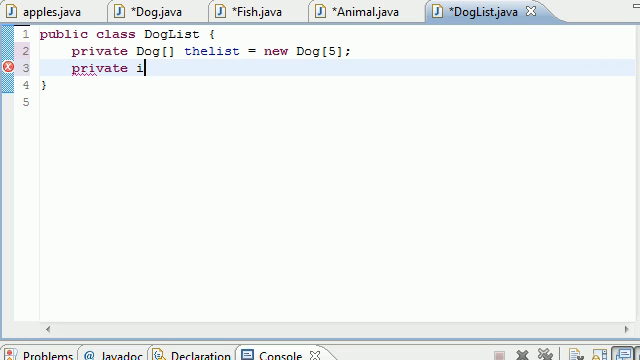
pyautogui.write('=0;')
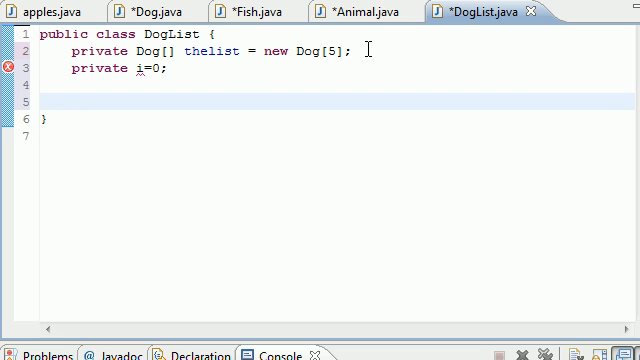
pyautogui.moveTo(12, 72)
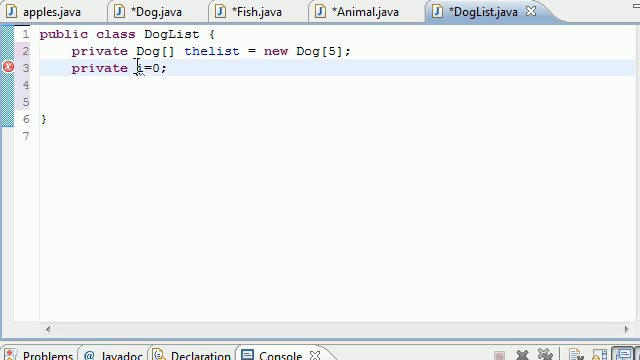
pyautogui.write('int i')
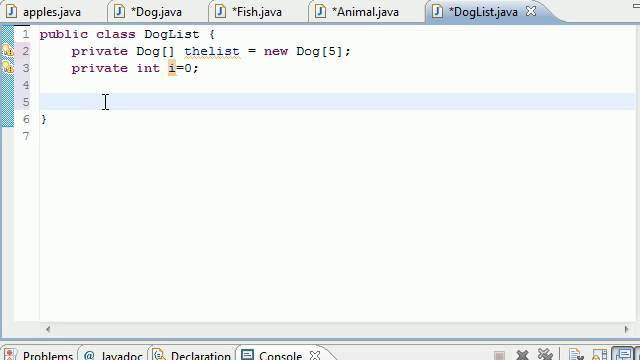
# Step: Write the method header 'public void add(Dog d){' in DogList
pyautogui.write('p')
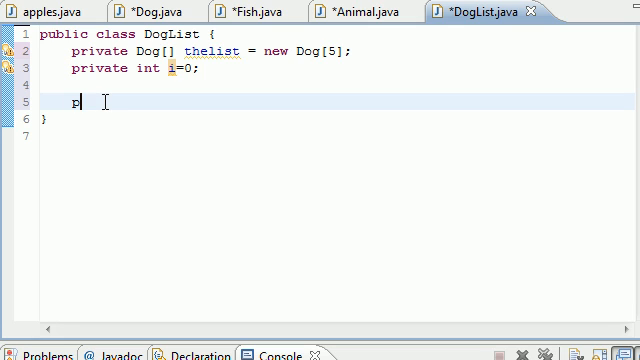
pyautogui.write('ublic')
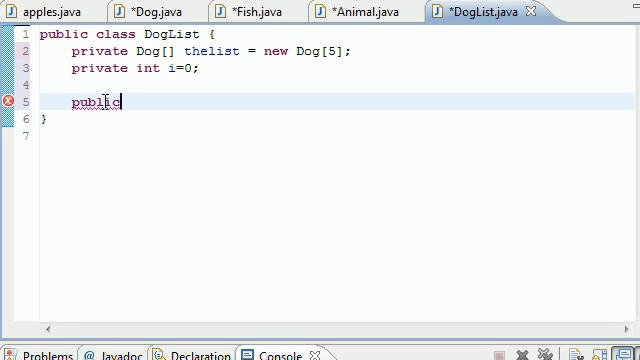
pyautogui.write('void')
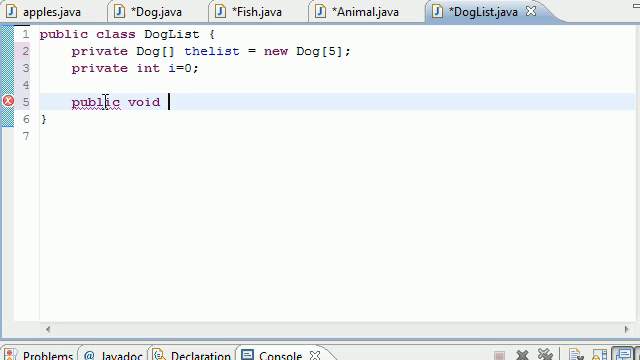
pyautogui.write('add')
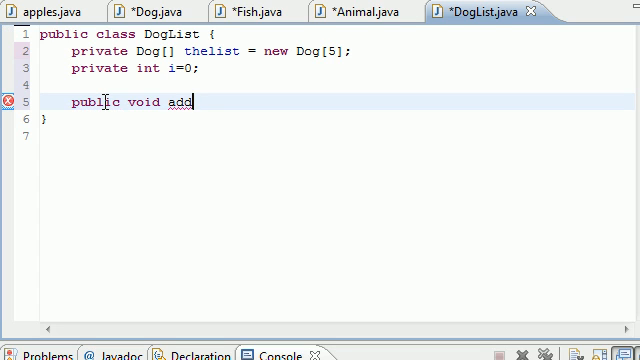
pyautogui.write('()')
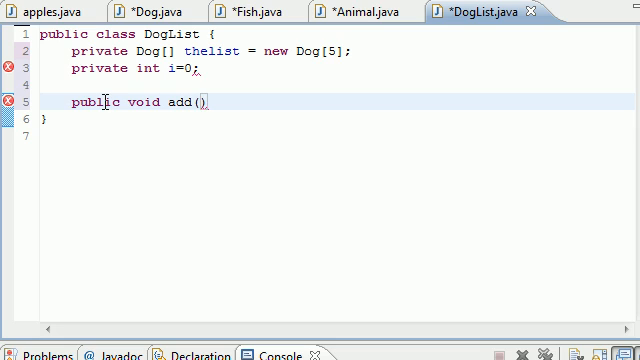
pyautogui.write('Dog')
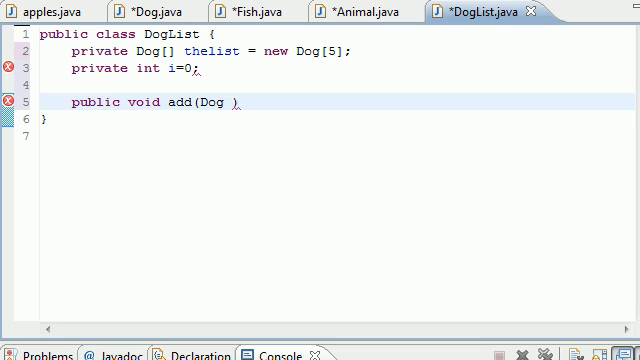
pyautogui.write('d)')
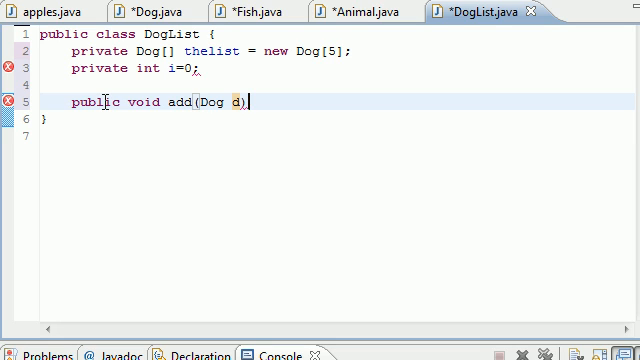
pyautogui.write('{')
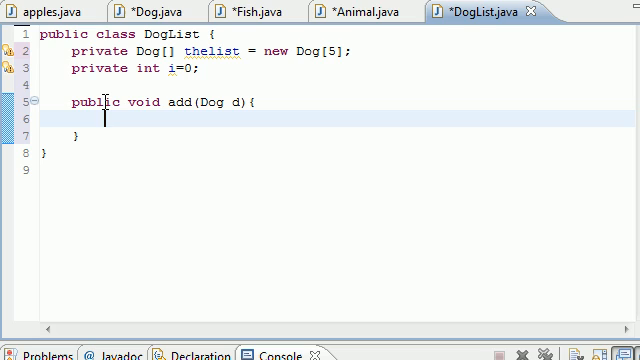
# Step: Add 'if(i<thelist.length){' with 'thelist[i]=d;' inside the block
pyautogui.write('if()')
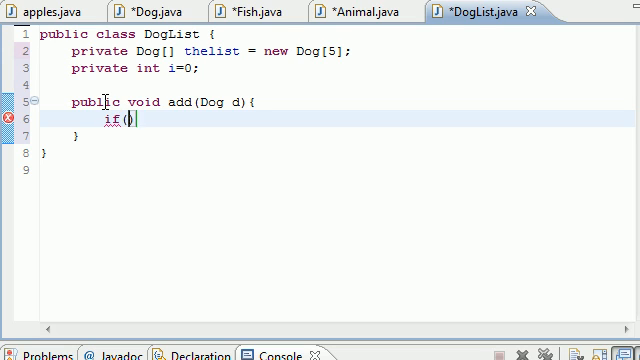
pyautogui.write('i')
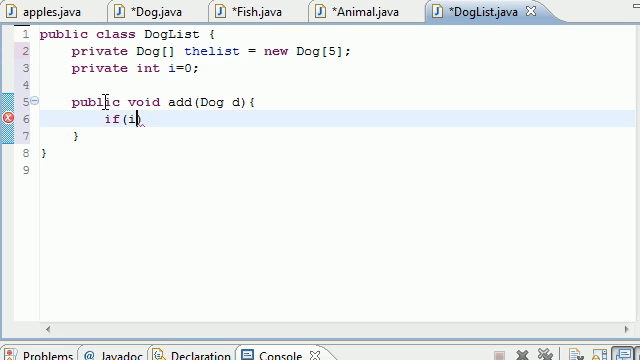
pyautogui.write('<')
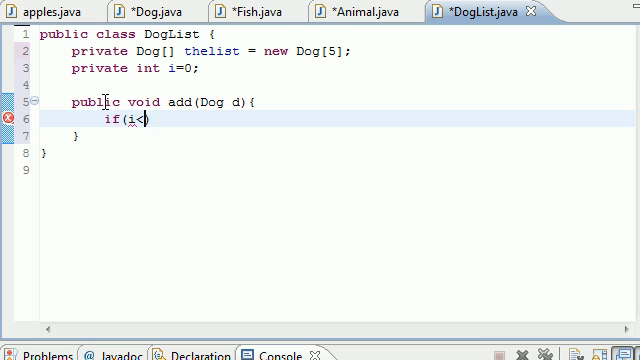
pyautogui.write('thelist.length')
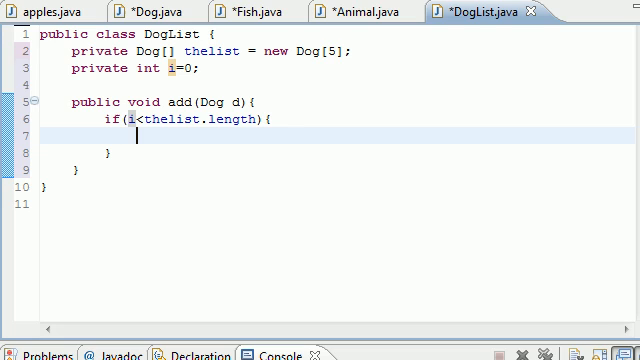
pyautogui.click(284, 120)
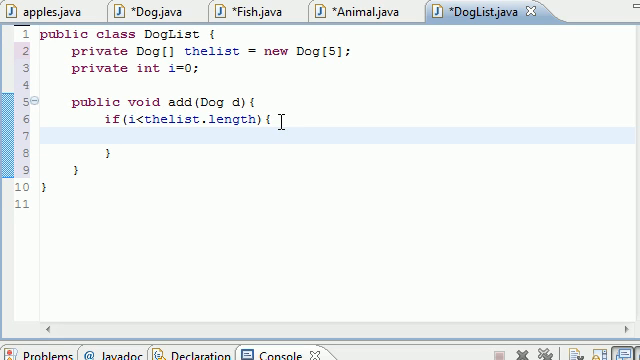
pyautogui.write('the')
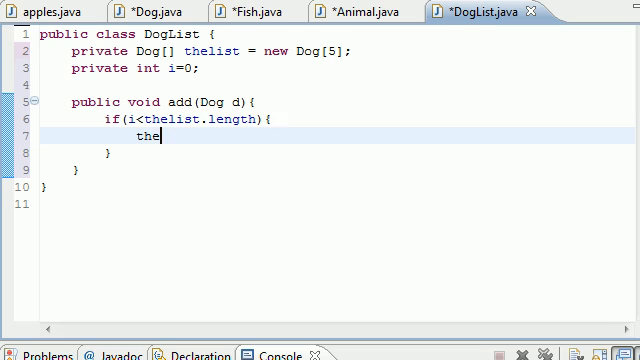
pyautogui.write('list[]')
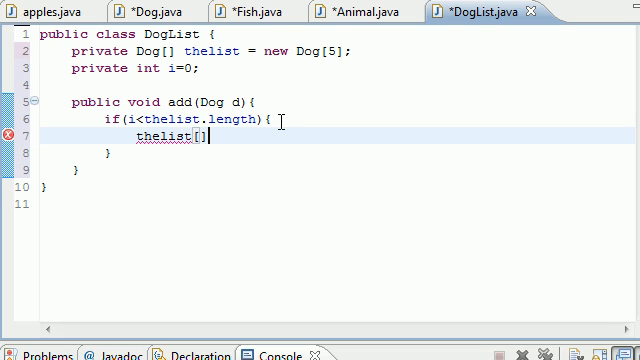
pyautogui.write('i')
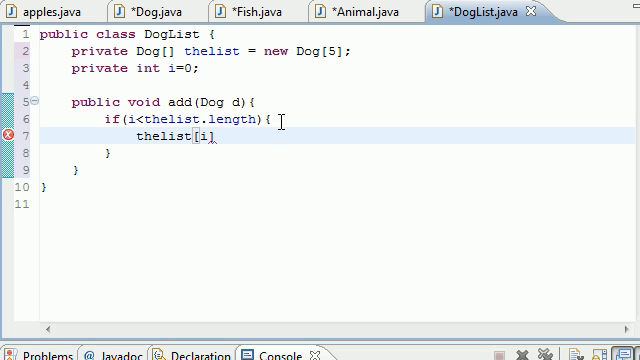
pyautogui.write(']=d;')
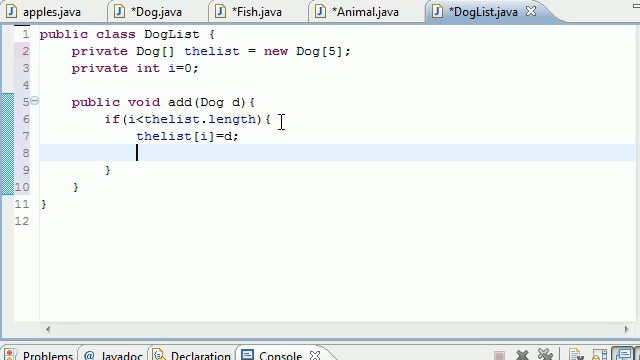
# Step: Add 'System.out.println("Dog added at index "+i);' and 'i++;' inside the if block
pyautogui.write('System')
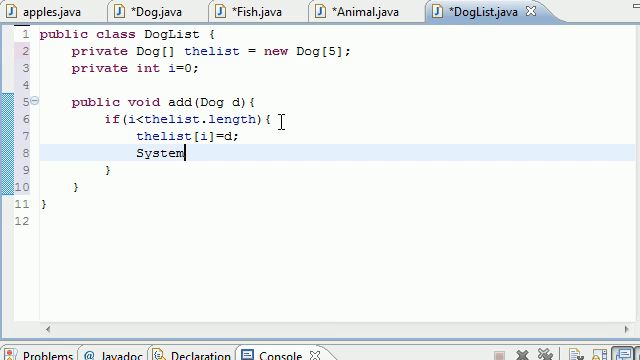
pyautogui.write('.out.println("Dog')
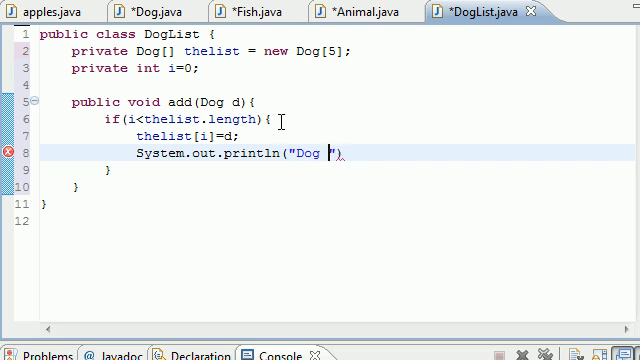
pyautogui.write('added at index')
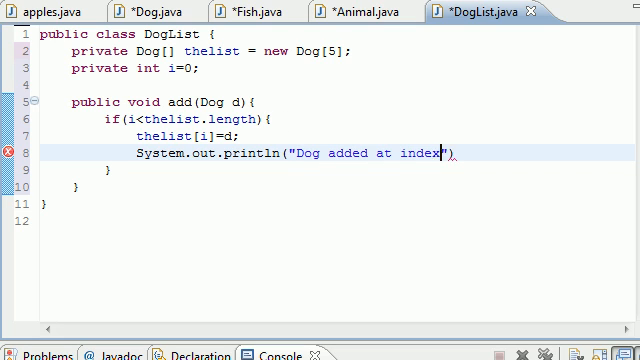
pyautogui.write('+')
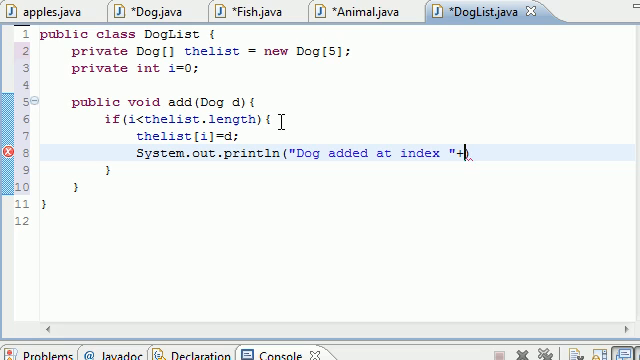
pyautogui.write('i)')
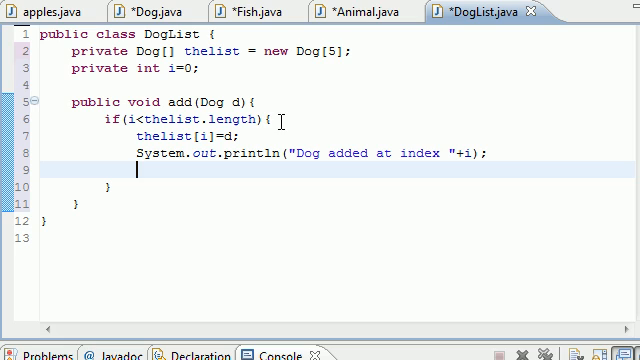
pyautogui.write('i++;')
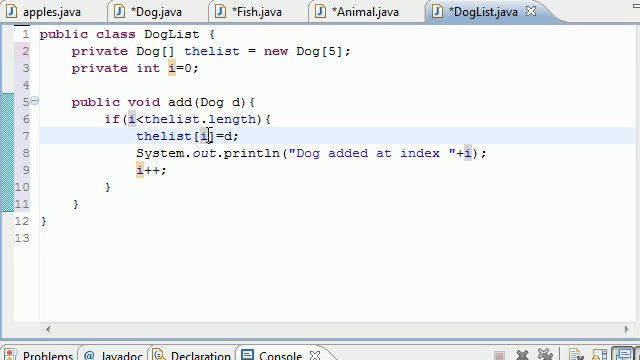
# Step: In apples main, write 'DogList DLO = new DogList();'
pyautogui.click(36, 12)
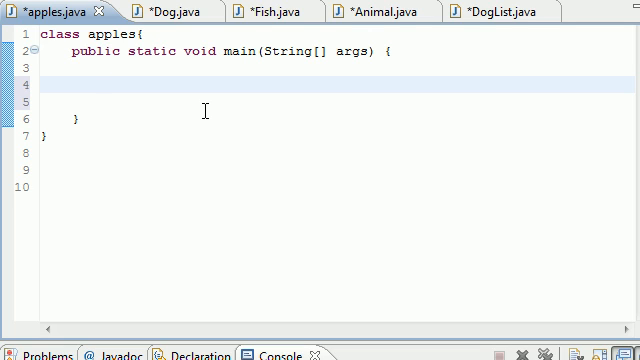
pyautogui.write('Dog')
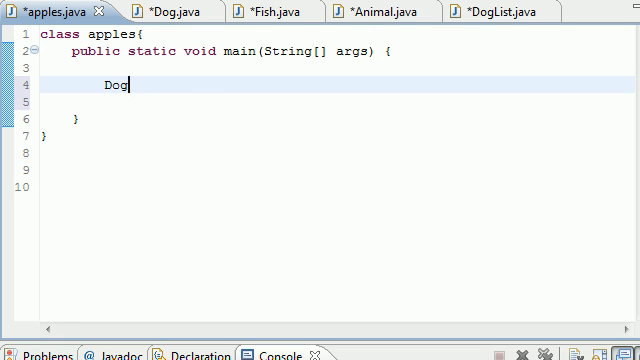
pyautogui.write('Listr')
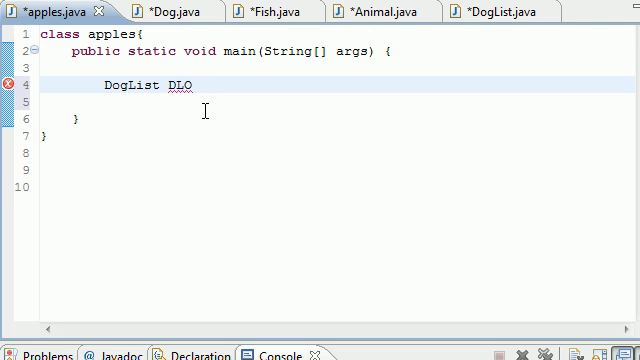
pyautogui.write('= new D')
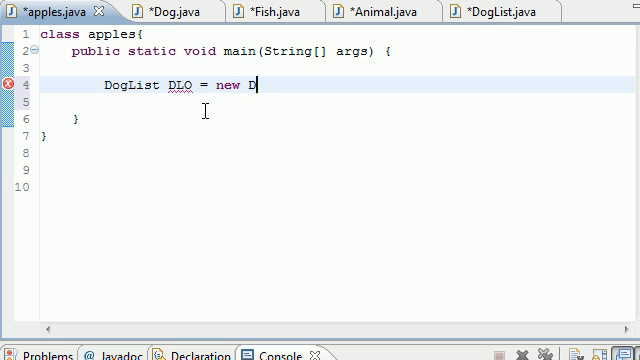
pyautogui.write('ogList')
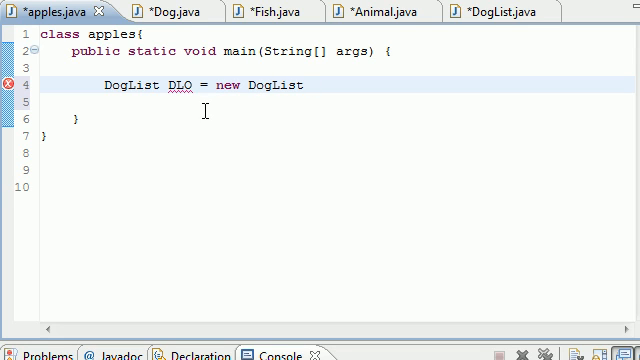
pyautogui.write('();')
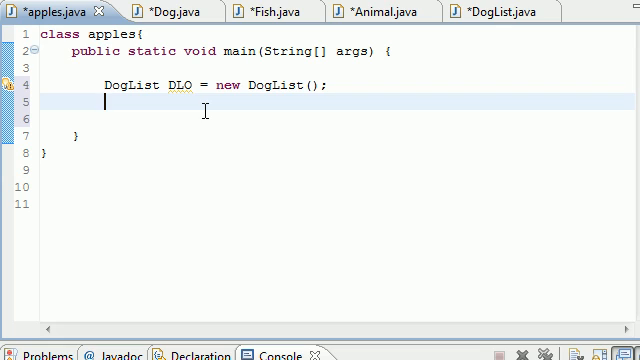
# Step: Write 'Dog d = new Dog();' on the next line of main
pyautogui.write('Dog')
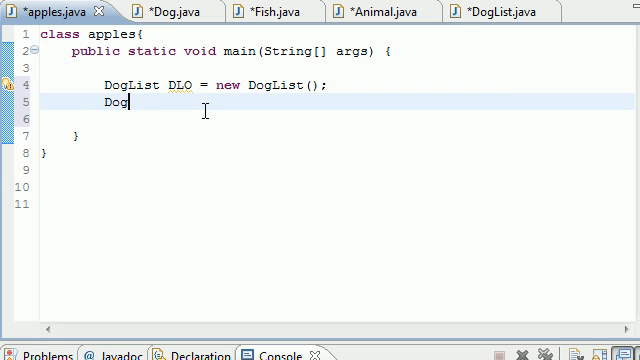
pyautogui.write('d')
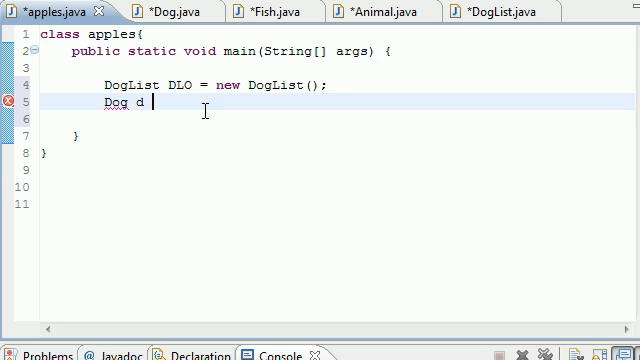
pyautogui.doubleClick(114, 104)
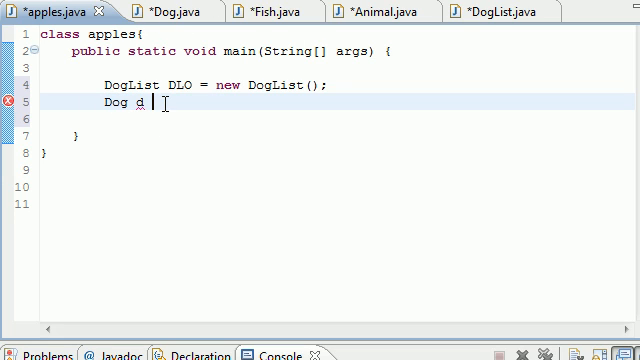
pyautogui.write('= new Dog')
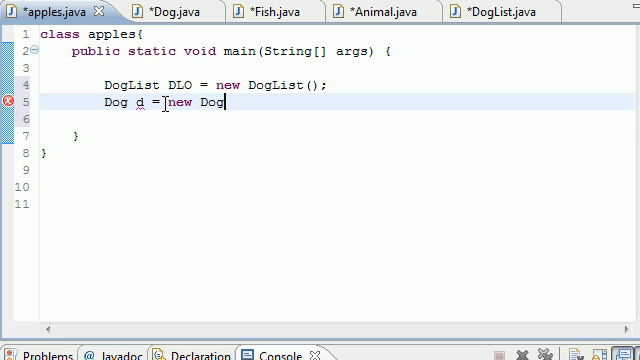
pyautogui.write('();')
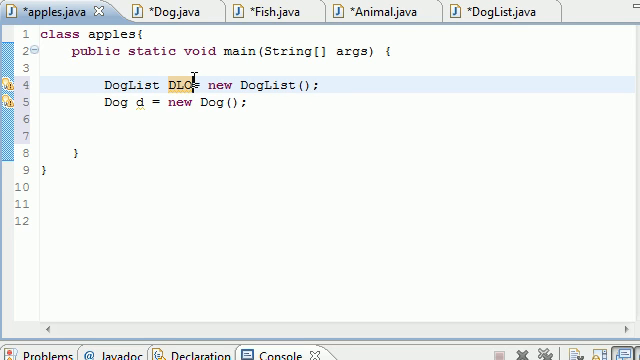
# Step: Write 'DLO.add(d);' in main and launch apples, bringing up the Save Resources prompt
pyautogui.write('DL')
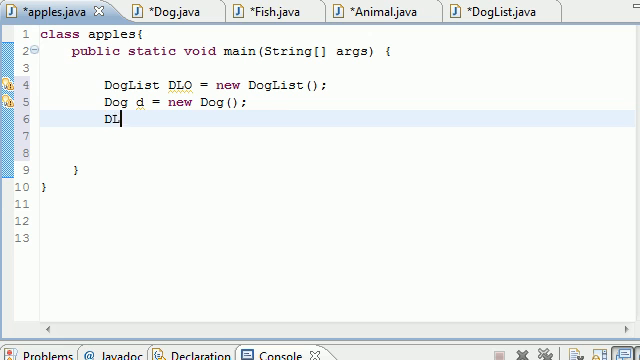
pyautogui.write('O')
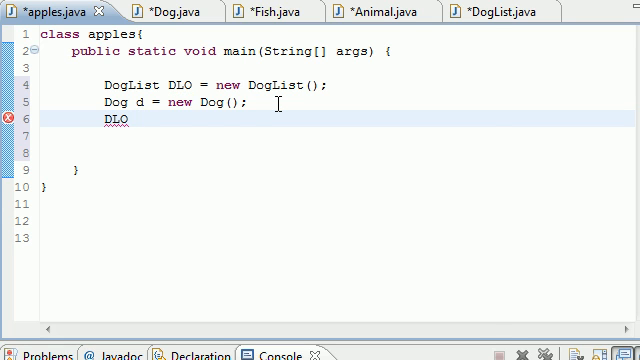
pyautogui.write('.add(')
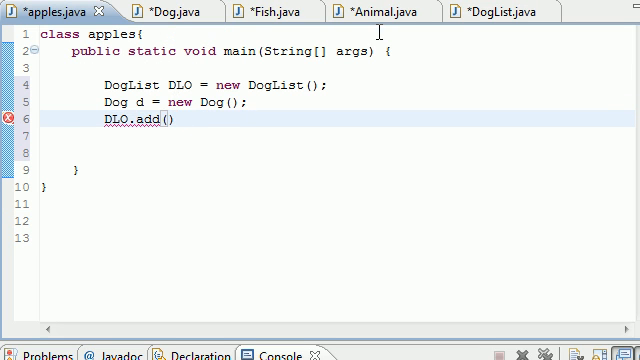
pyautogui.click(510, 12)
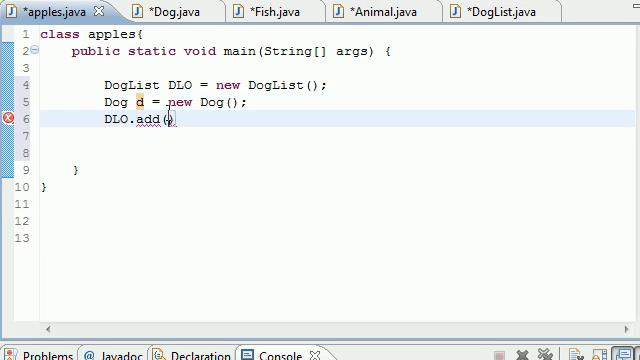
pyautogui.write('d);')
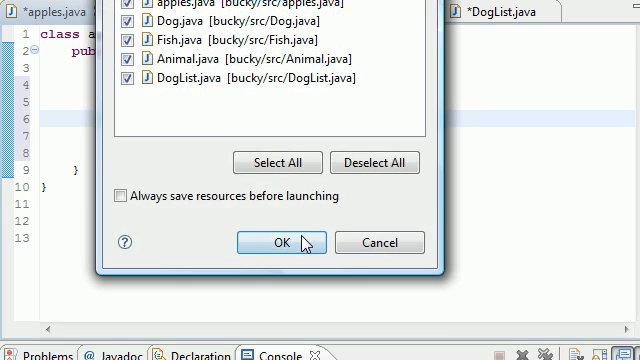
# Step: Confirm saving the files so apples runs and the console prints 'Dog added at index 0'
pyautogui.click(278, 242)
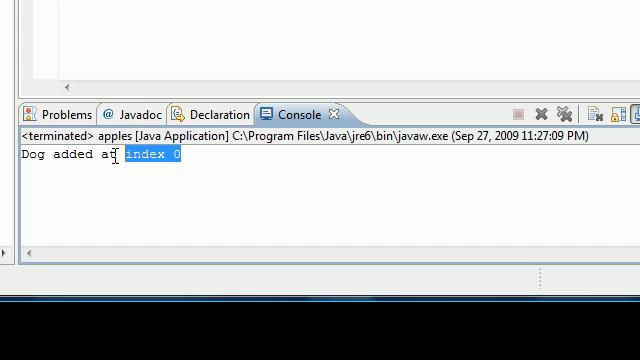
pyautogui.click(170, 176)
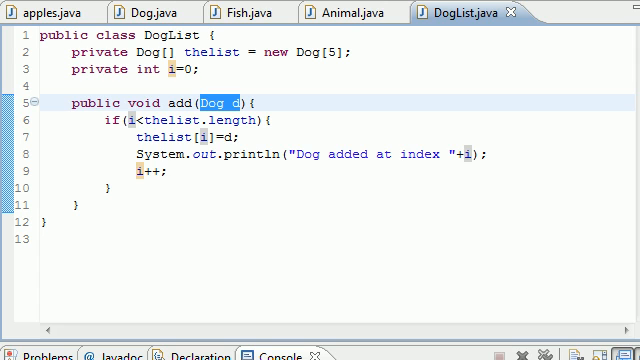
pyautogui.moveTo(148, 36)
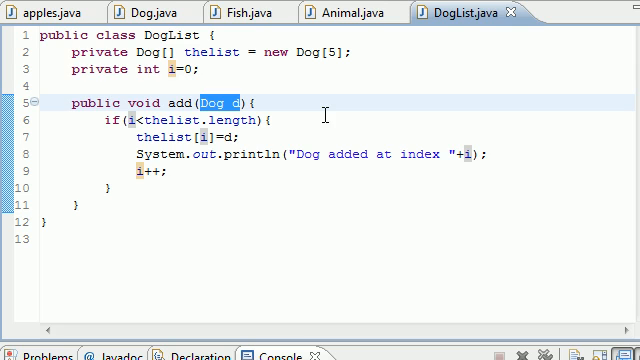
# Step: Look back at the DLO.add(d) call in apples, then bring up the Fish class source
pyautogui.click(36, 12)
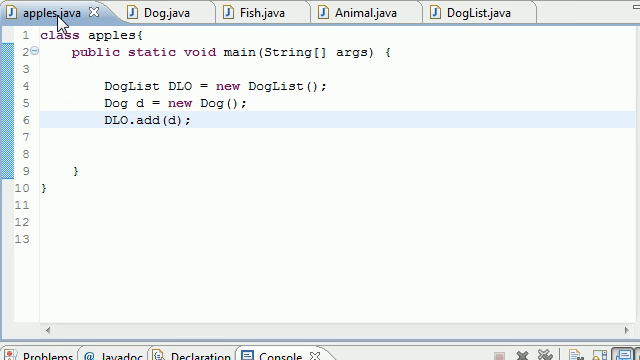
pyautogui.click(188, 120)
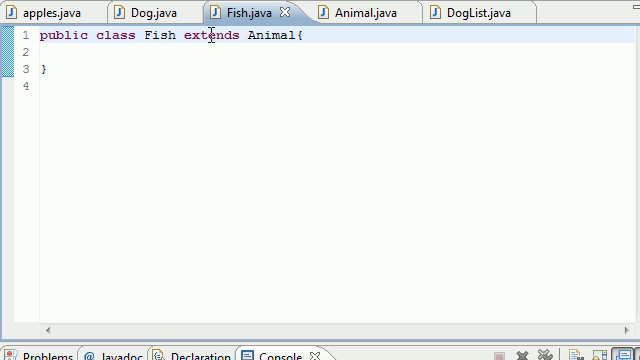
pyautogui.moveTo(490, 22)
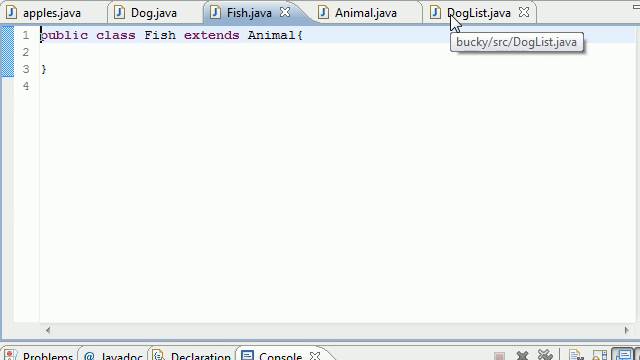